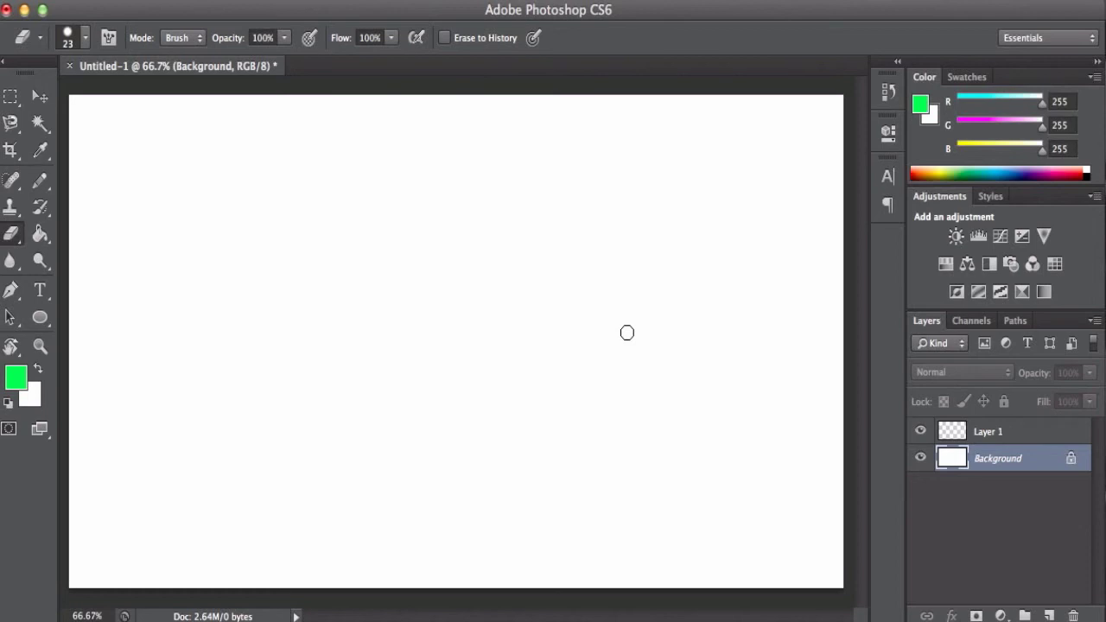
pyautogui.moveTo(583, 304)
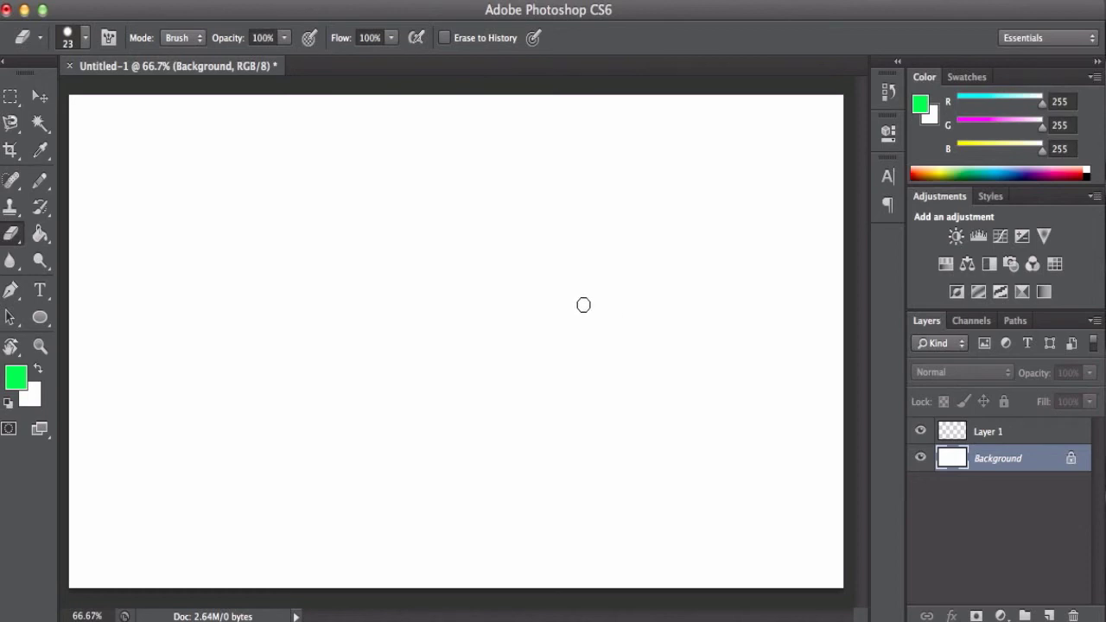
# Add green HELLO text with the Horizontal Type tool and scale it up large.
pyautogui.click(40, 291)
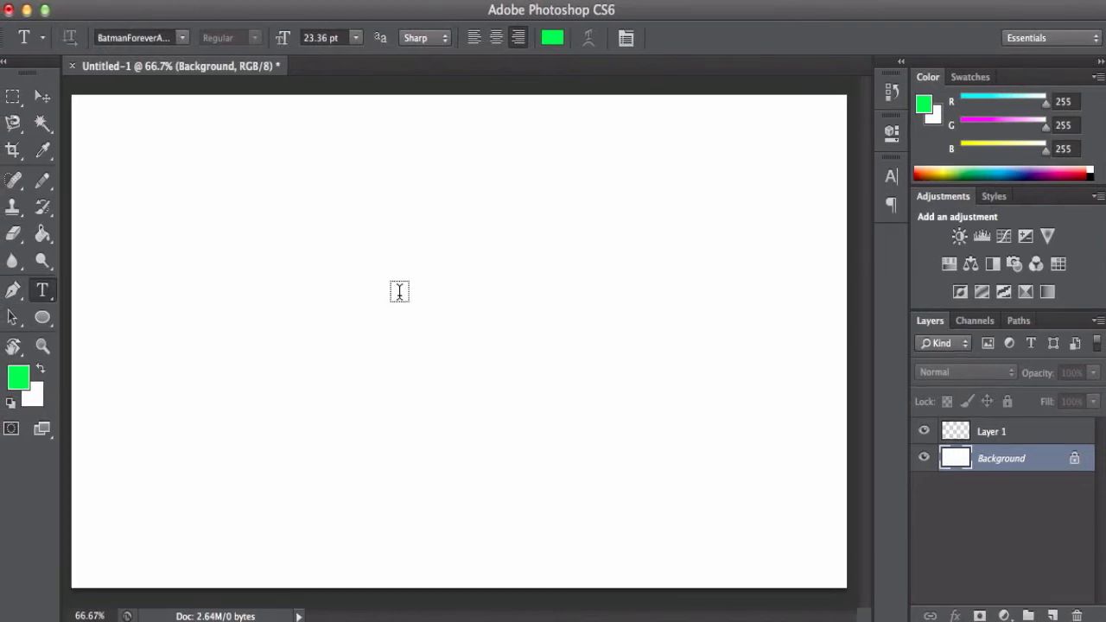
pyautogui.click(399, 290)
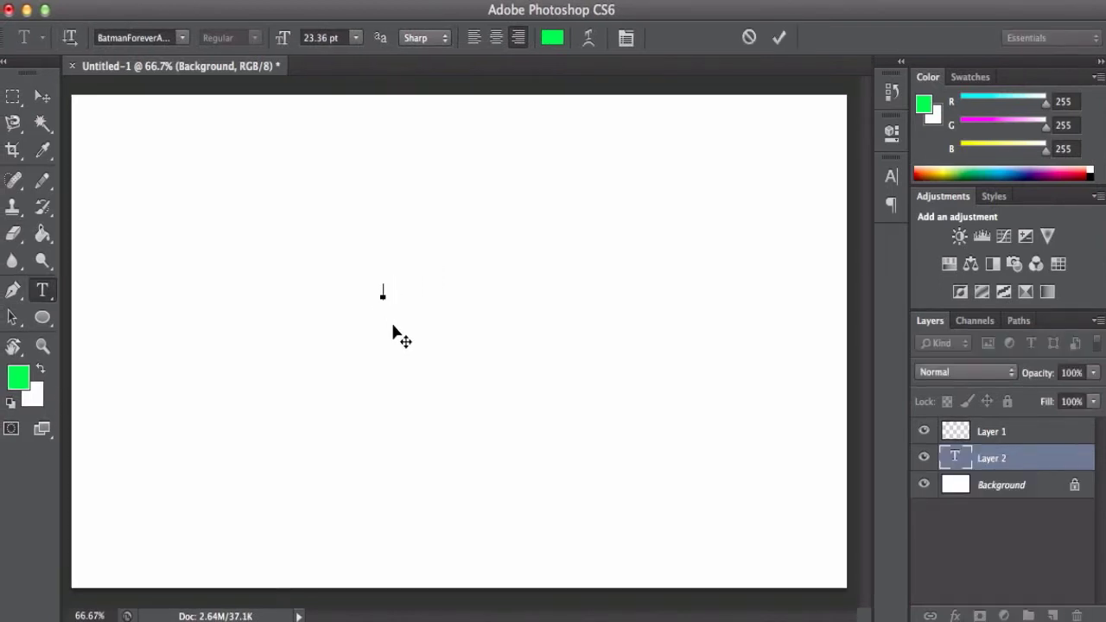
pyautogui.write('HELLO')
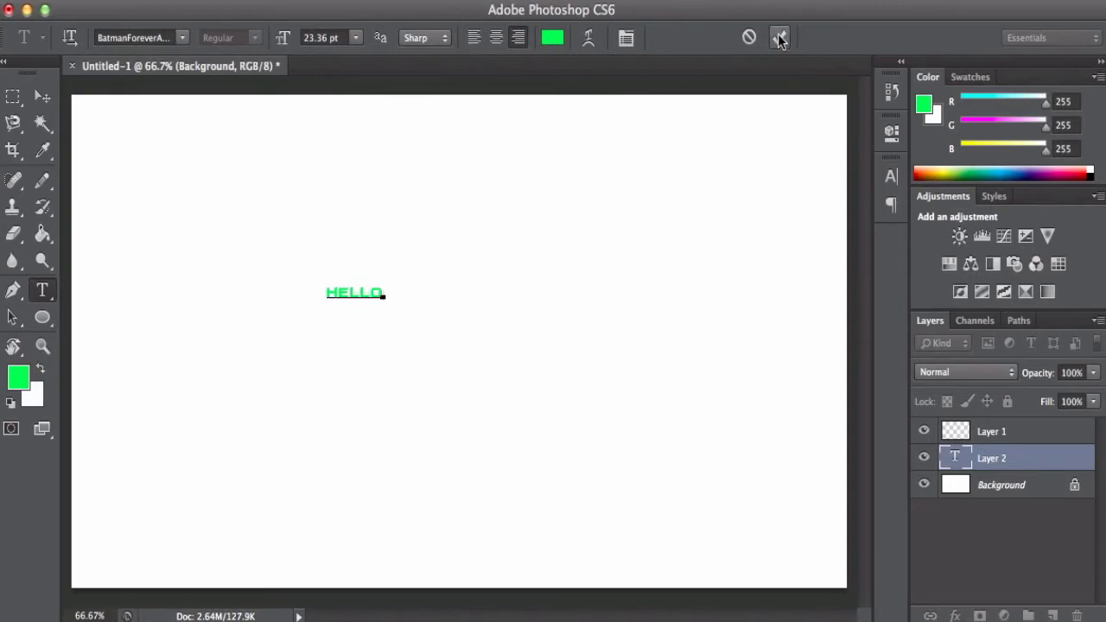
pyautogui.click(777, 38)
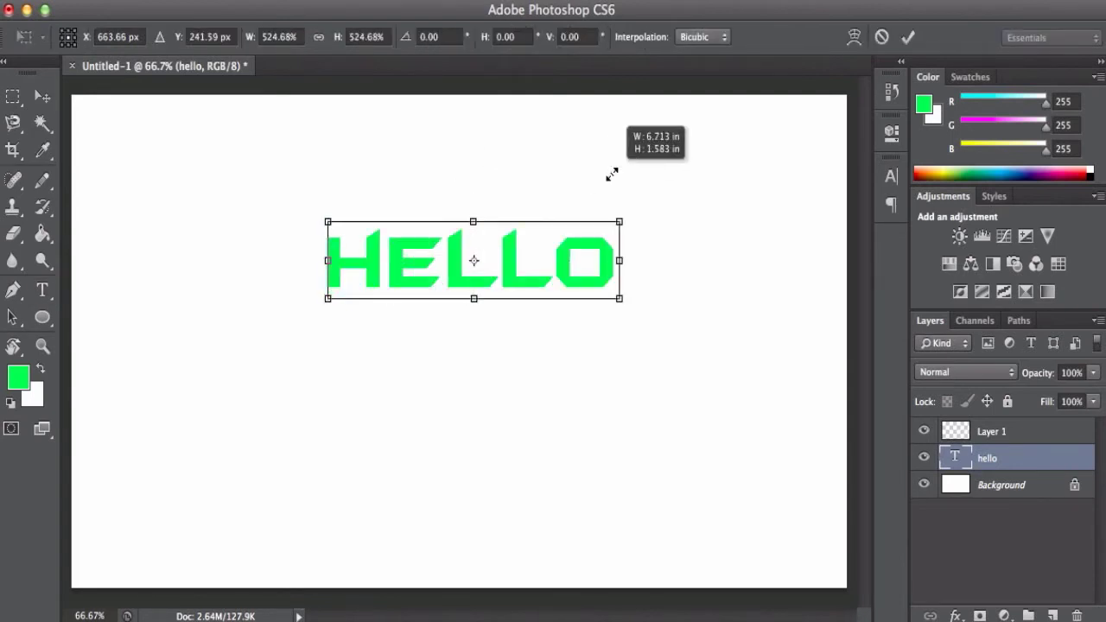
pyautogui.moveTo(618, 297); pyautogui.dragTo(715, 339)
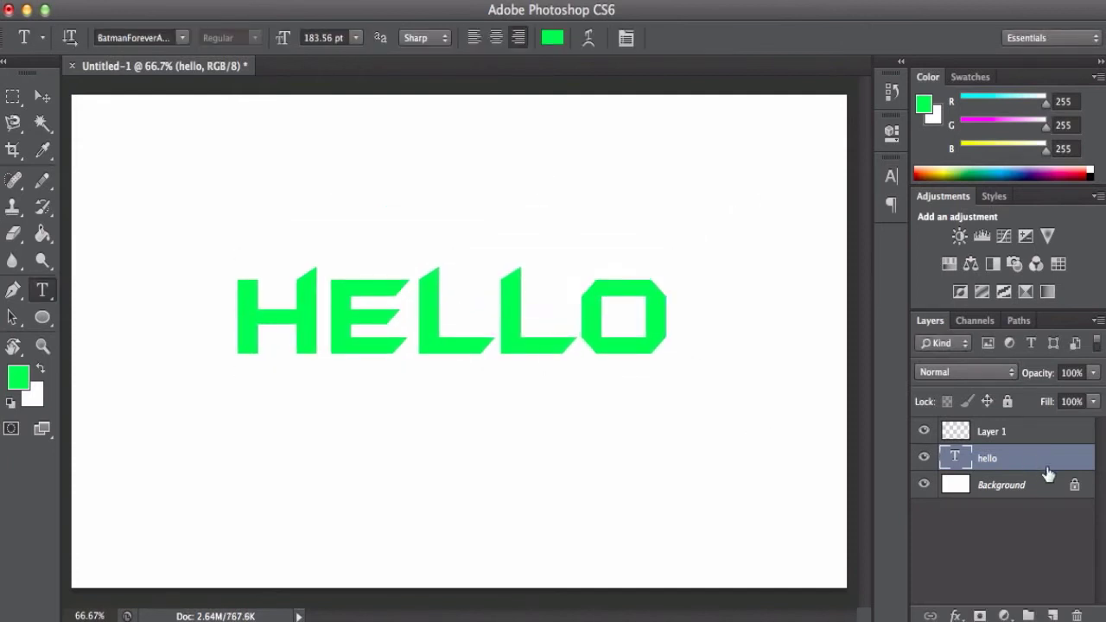
# Rasterize the hello type layer to pixels and make Layer 1 active for painting.
pyautogui.rightClick(986, 458)
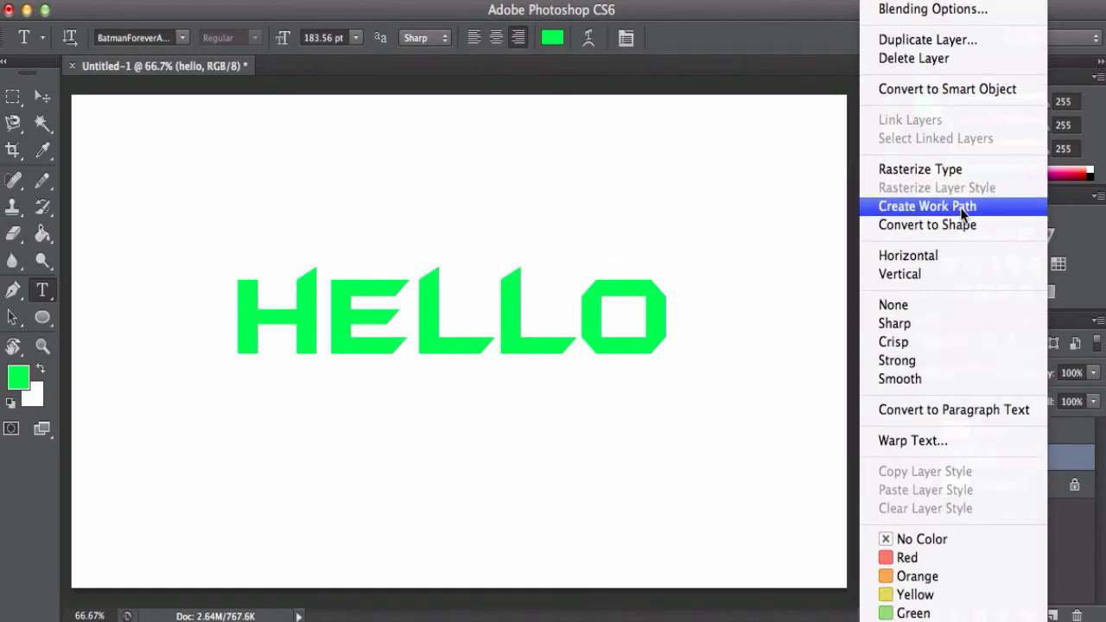
pyautogui.click(926, 205)
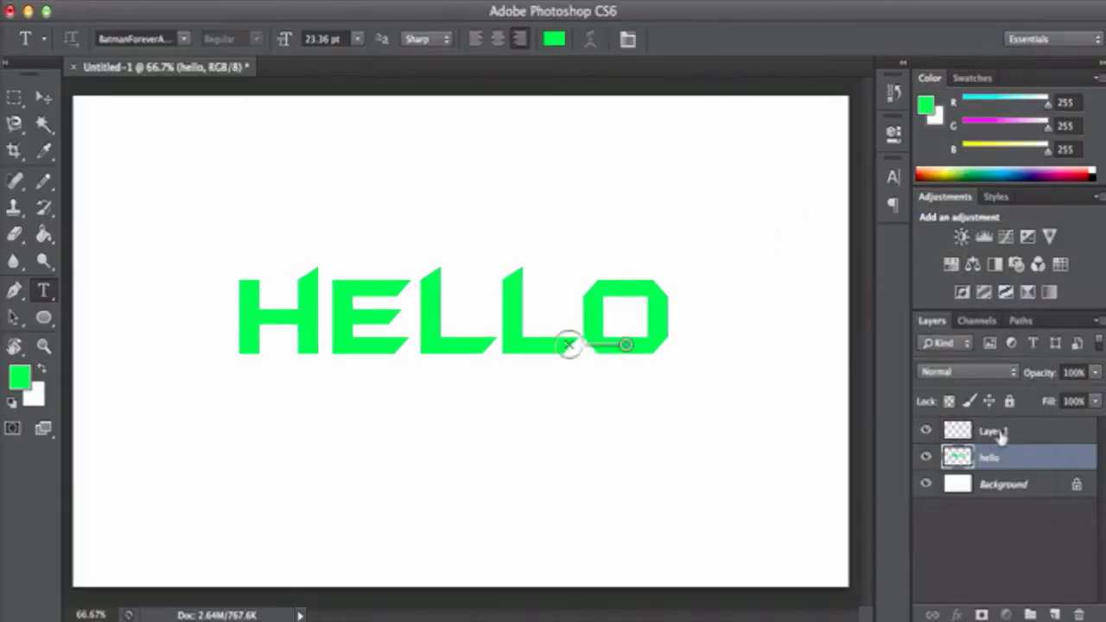
pyautogui.click(991, 432)
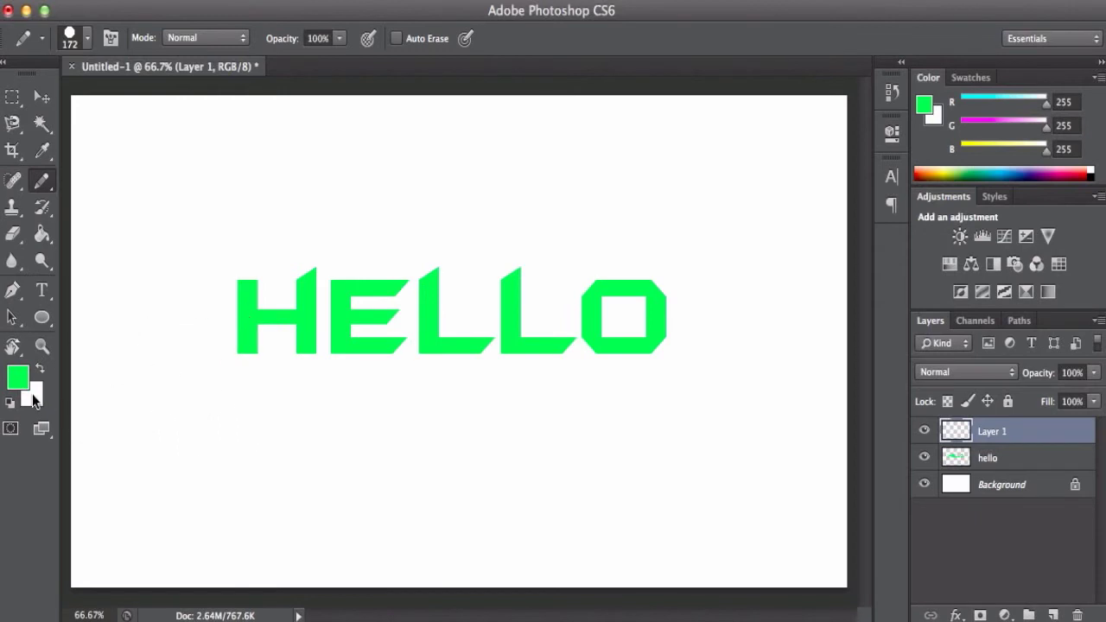
# Set a dark green foreground and brush a broad band across HELLO's lower half.
pyautogui.click(17, 376)
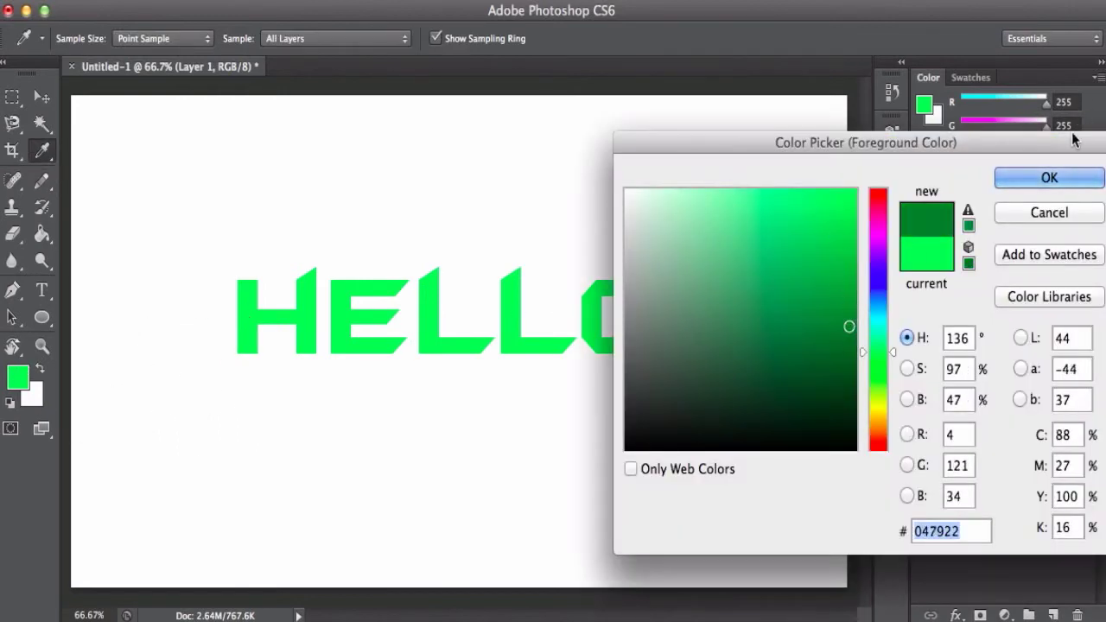
pyautogui.click(1047, 176)
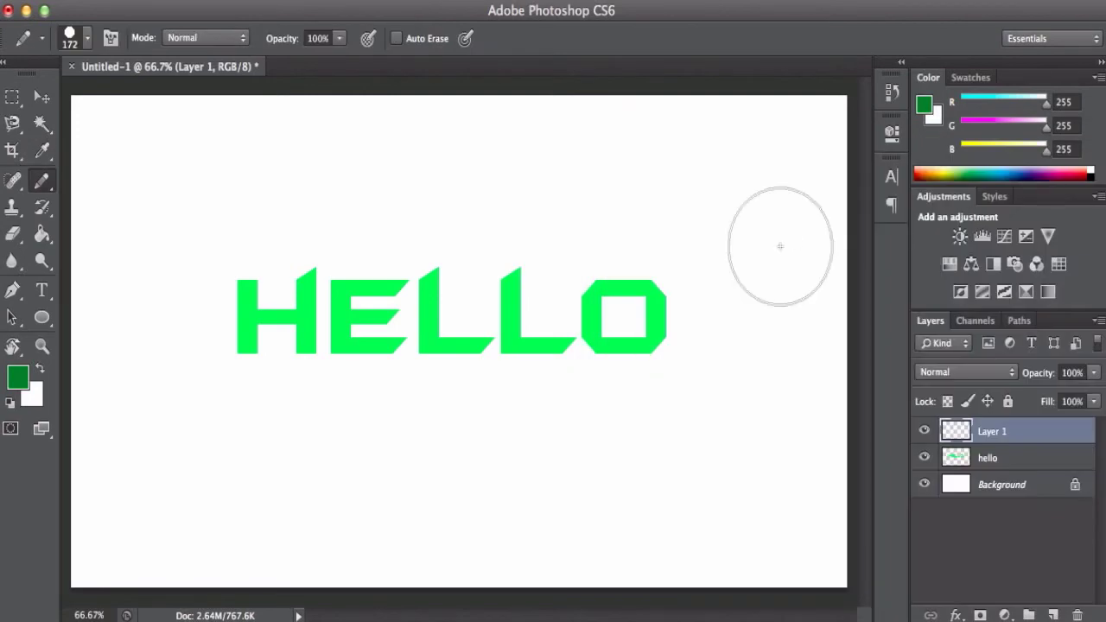
pyautogui.moveTo(215, 372)
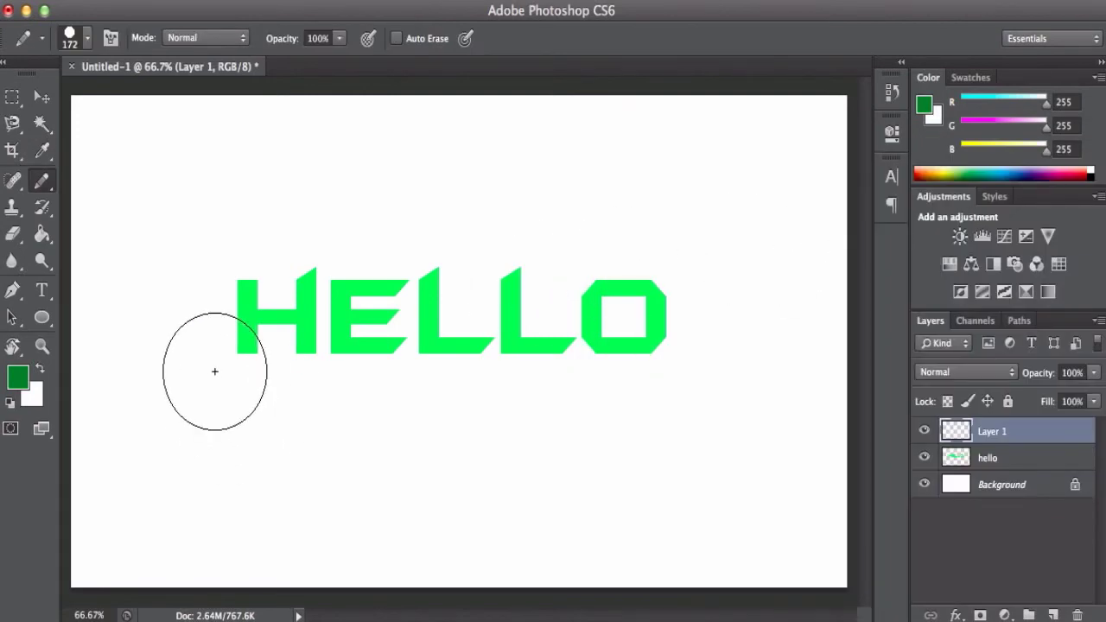
pyautogui.moveTo(209, 370)
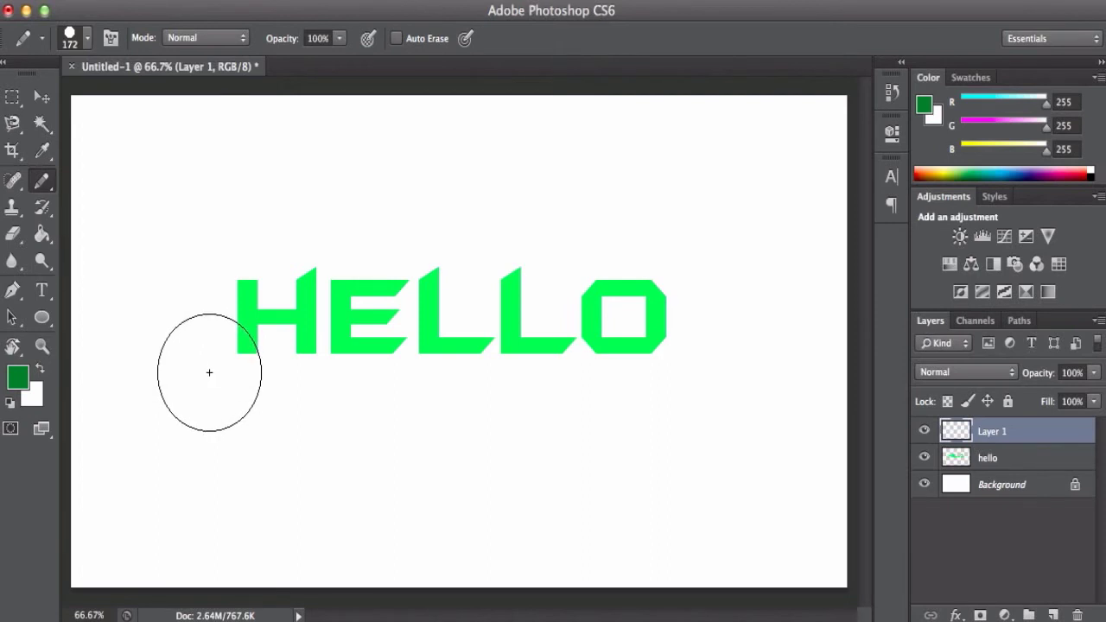
pyautogui.click(209, 373)
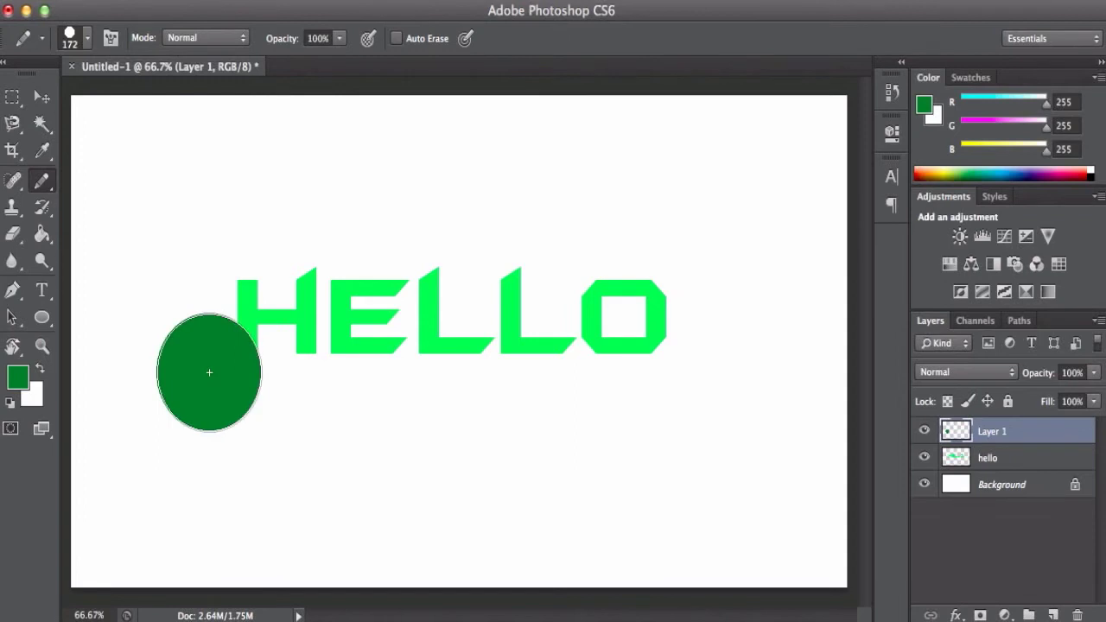
pyautogui.moveTo(209, 373); pyautogui.dragTo(746, 356)
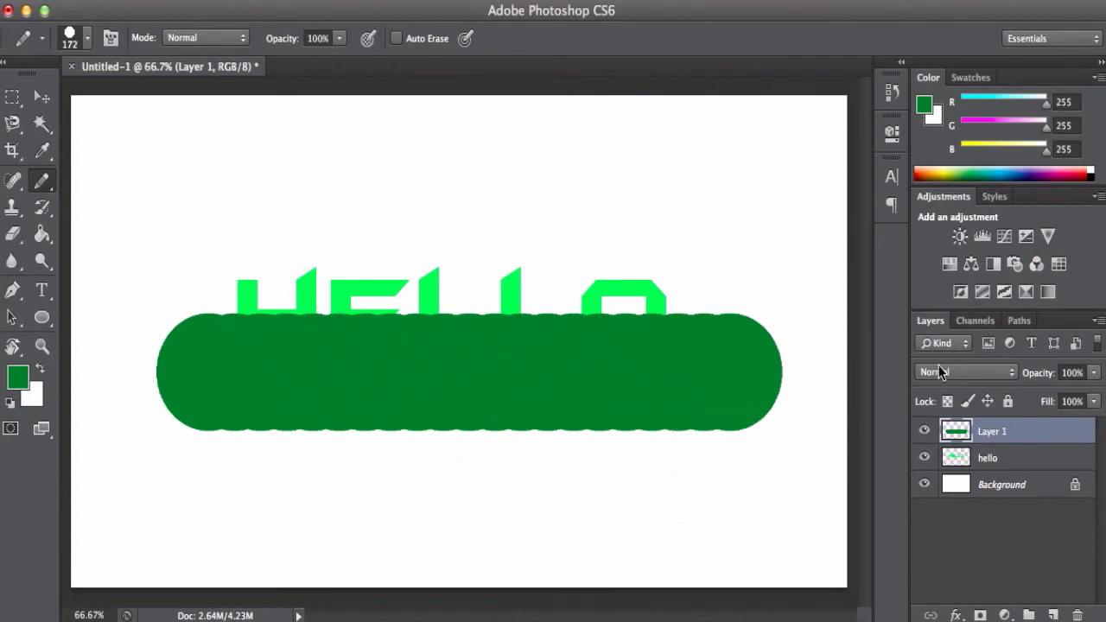
# Set Layer 1's blend mode to Divide and switch to the Move tool.
pyautogui.click(964, 373)
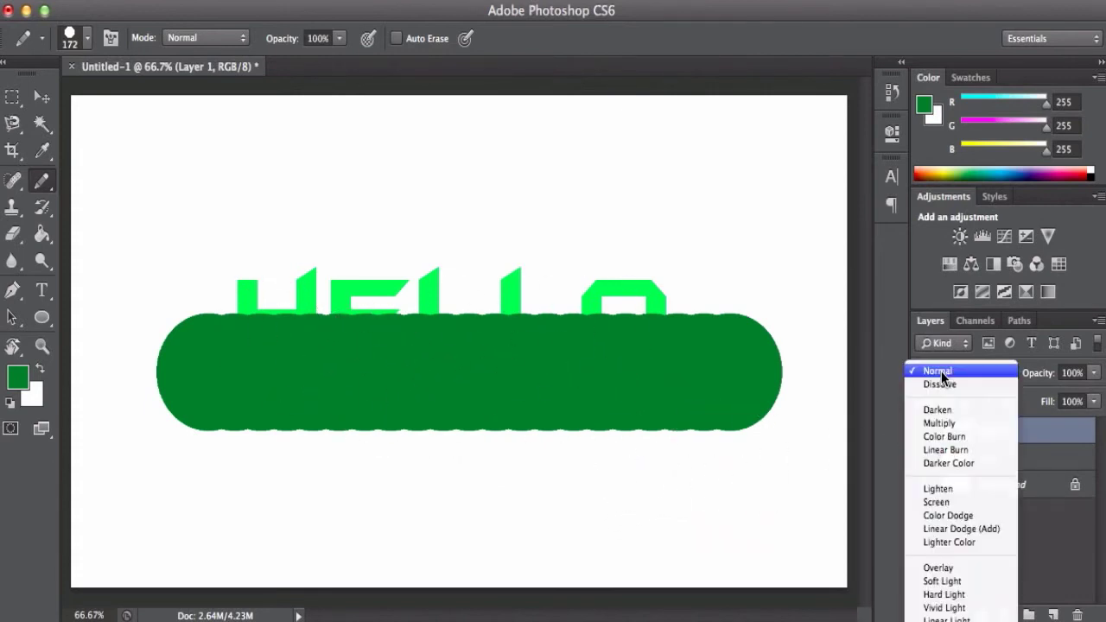
pyautogui.moveTo(936, 566)
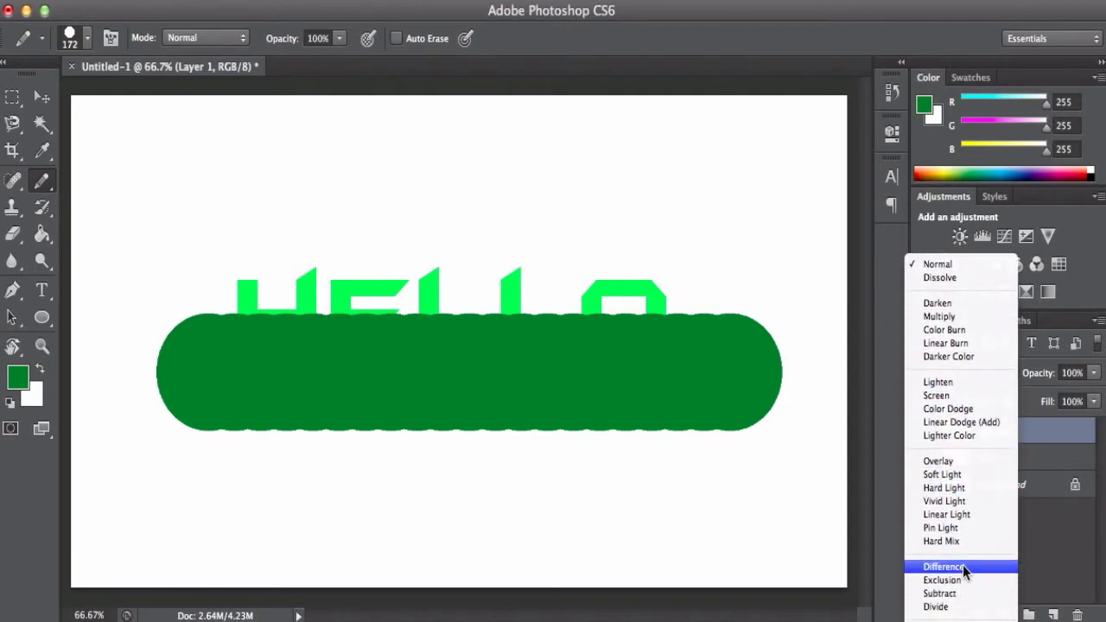
pyautogui.click(935, 606)
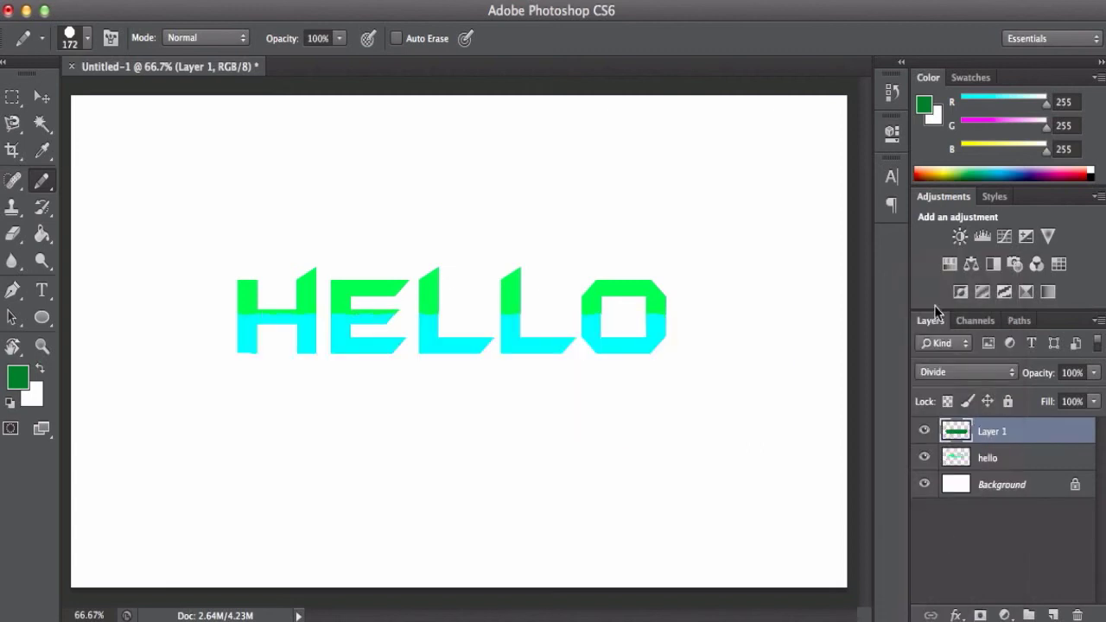
pyautogui.click(25, 97)
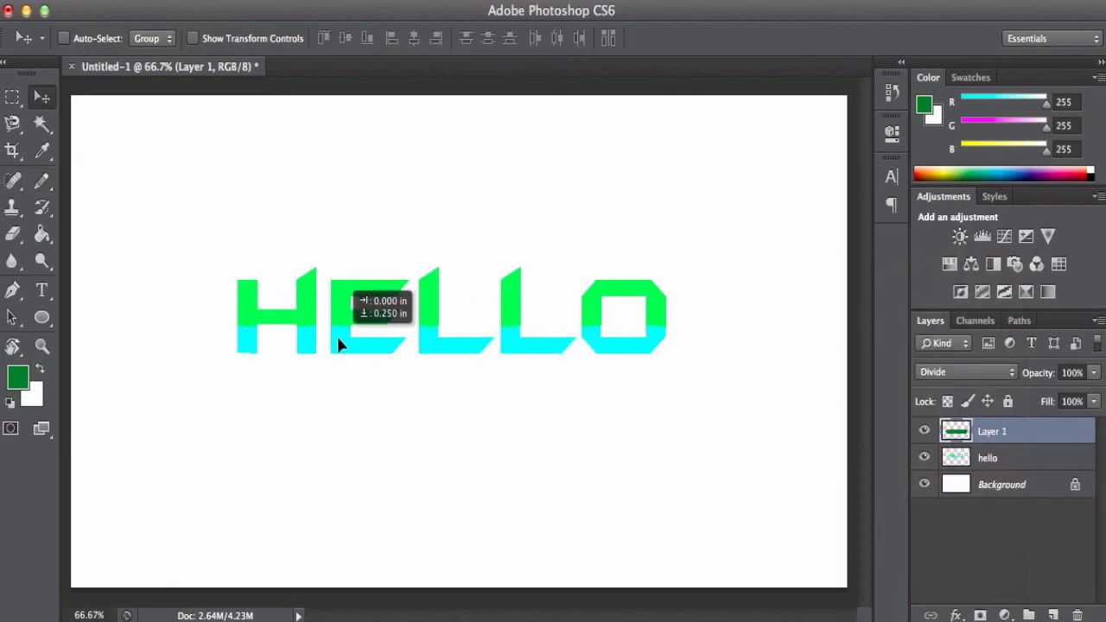
# Drag the Divide-blended layer around until HELLO shows green tops fading to cyan.
pyautogui.moveTo(346, 342); pyautogui.dragTo(344, 331)
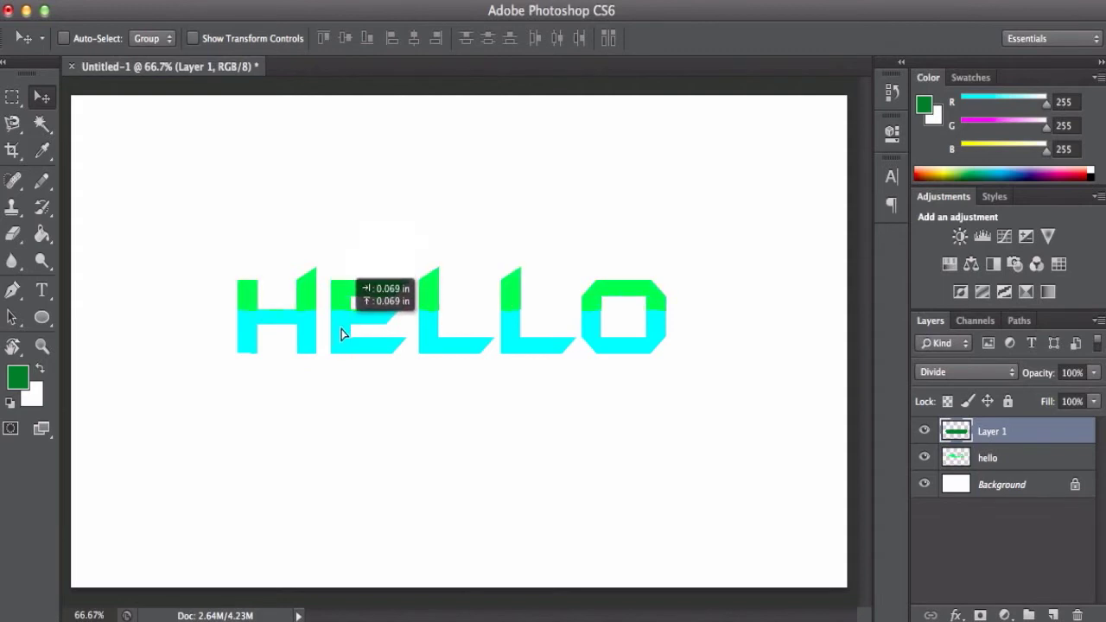
pyautogui.moveTo(342, 335); pyautogui.dragTo(342, 278)
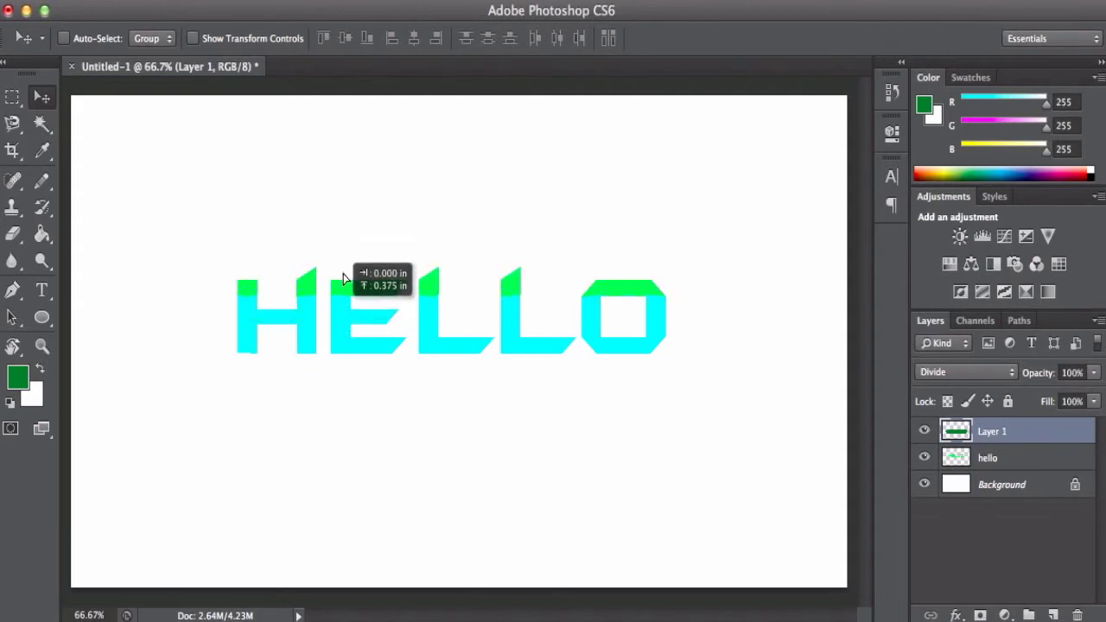
pyautogui.moveTo(345, 278); pyautogui.dragTo(335, 345)
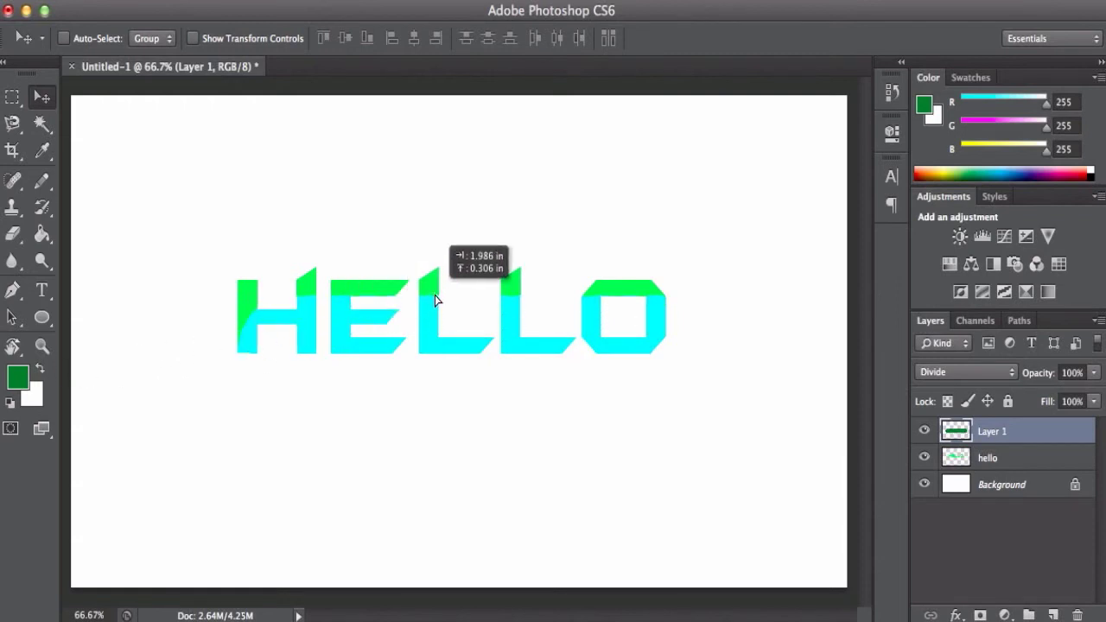
pyautogui.moveTo(436, 301); pyautogui.dragTo(332, 332)
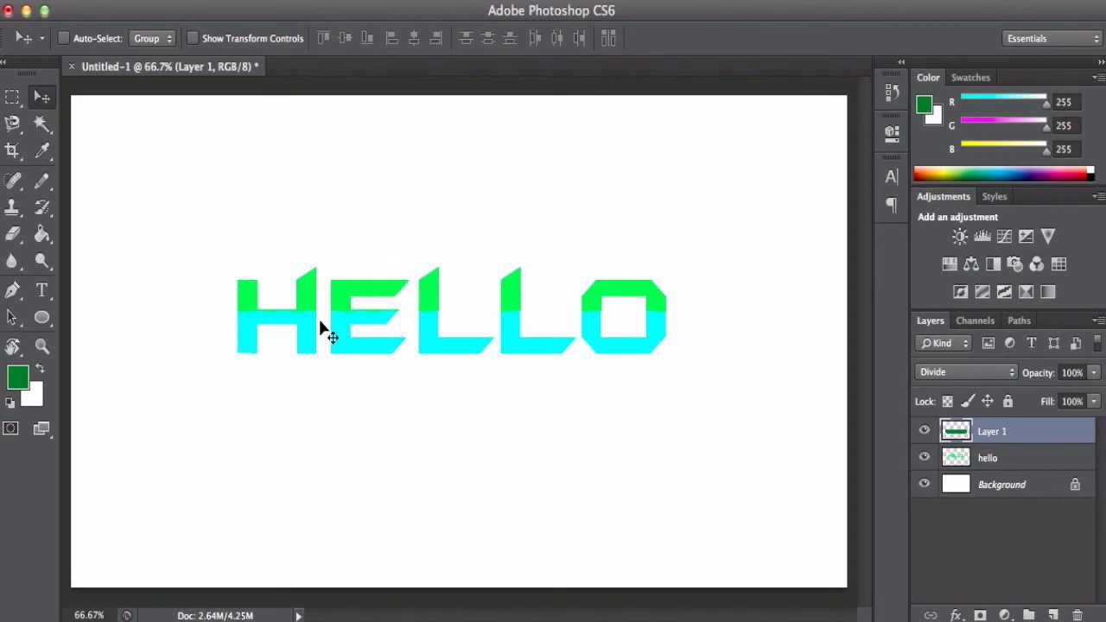
pyautogui.moveTo(268, 307)
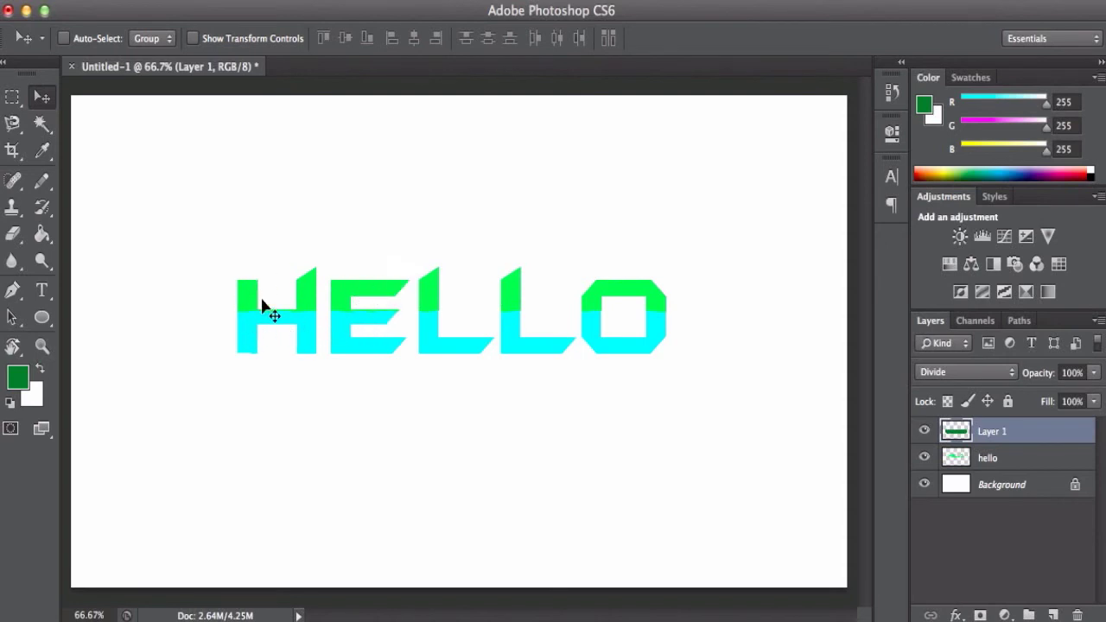
pyautogui.moveTo(349, 335)
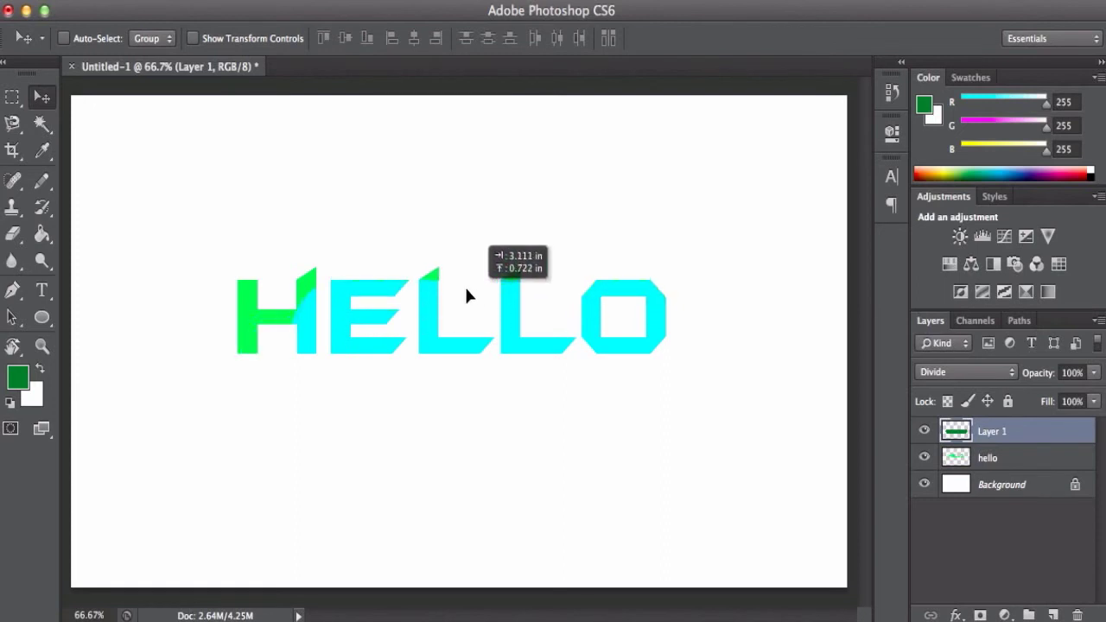
pyautogui.moveTo(466, 294); pyautogui.dragTo(371, 331)
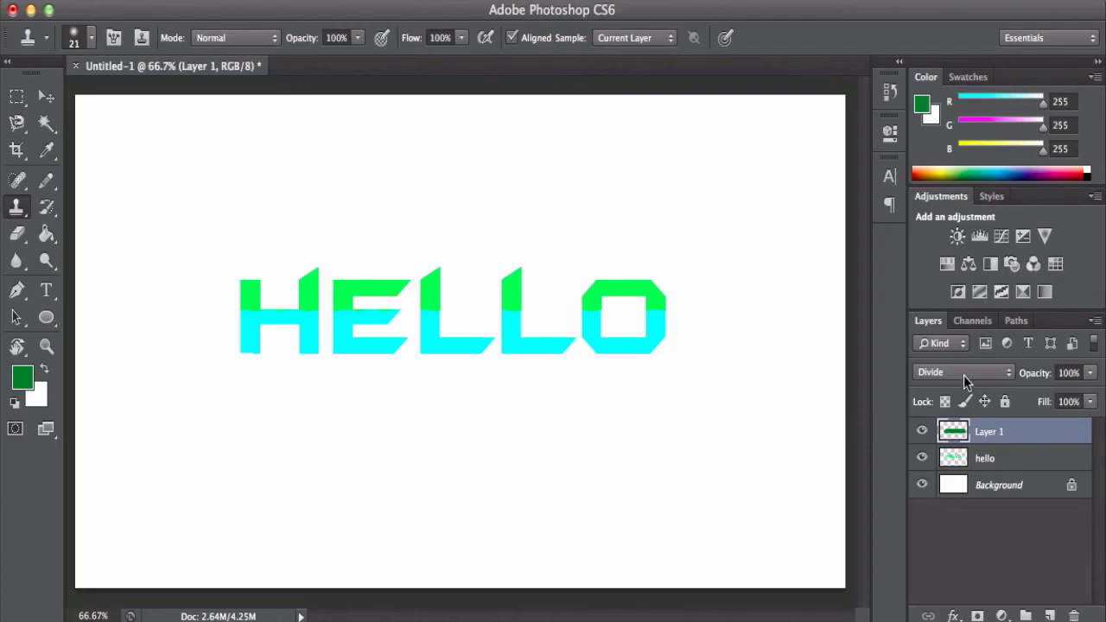
# Change the painted layer's blend mode from Divide to Color.
pyautogui.click(961, 373)
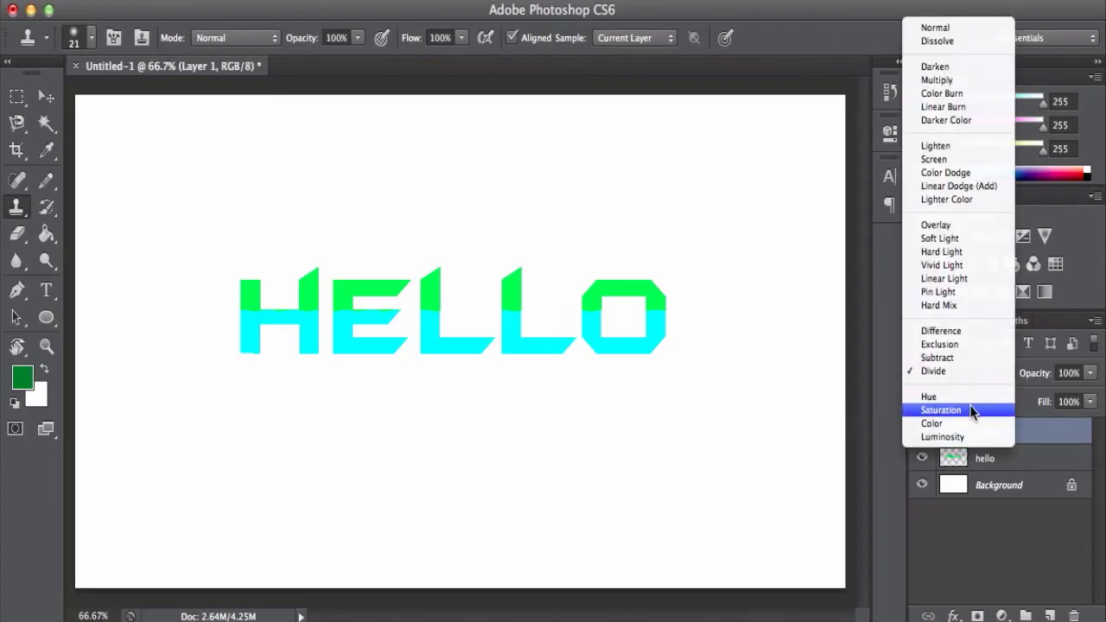
pyautogui.click(931, 423)
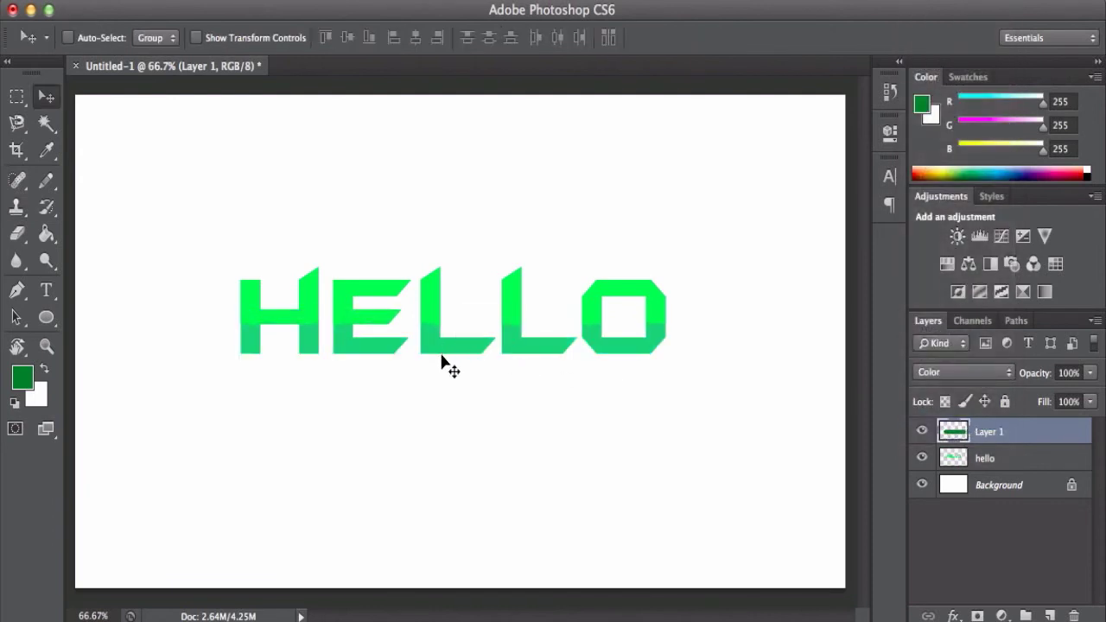
# Nudge the Color-blended layer over HELLO and pick a pale green foreground.
pyautogui.moveTo(453, 366); pyautogui.dragTo(423, 308)
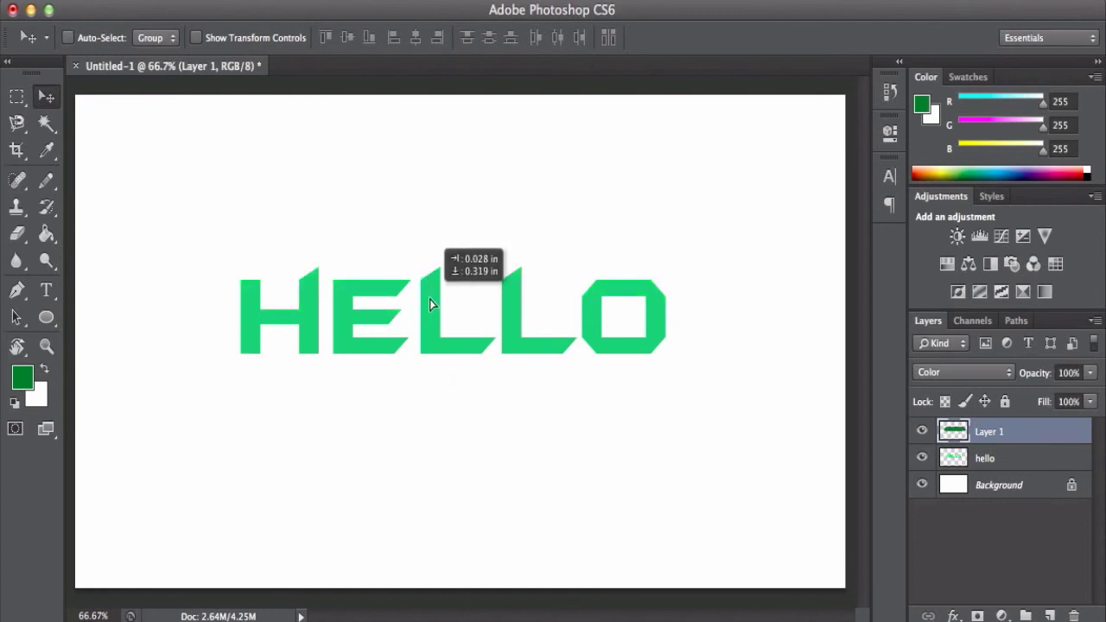
pyautogui.moveTo(432, 304); pyautogui.dragTo(432, 328)
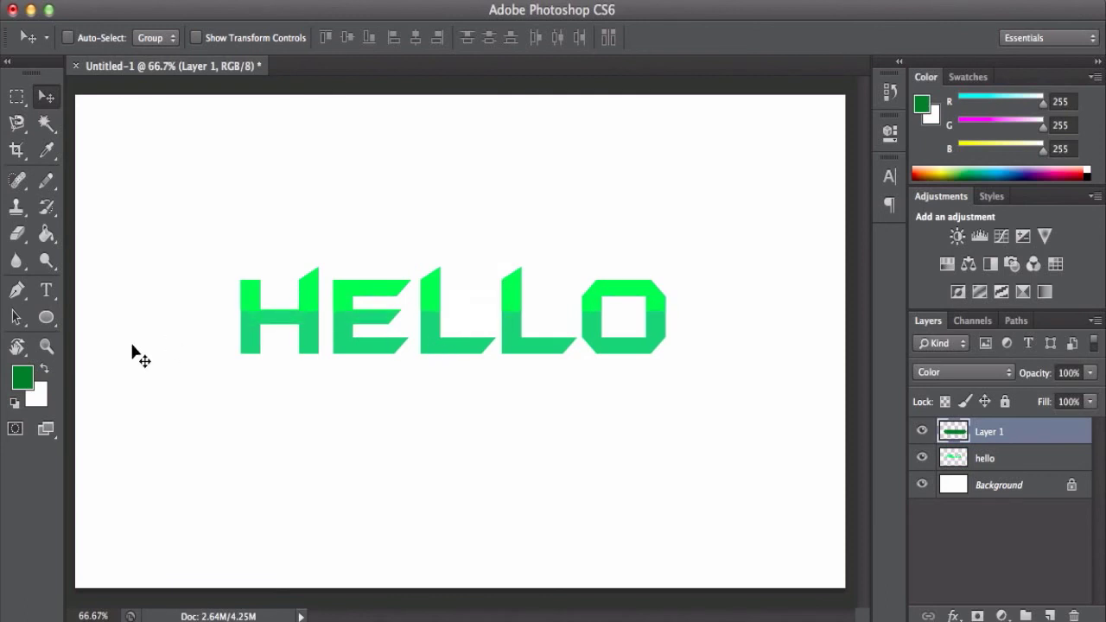
pyautogui.click(22, 377)
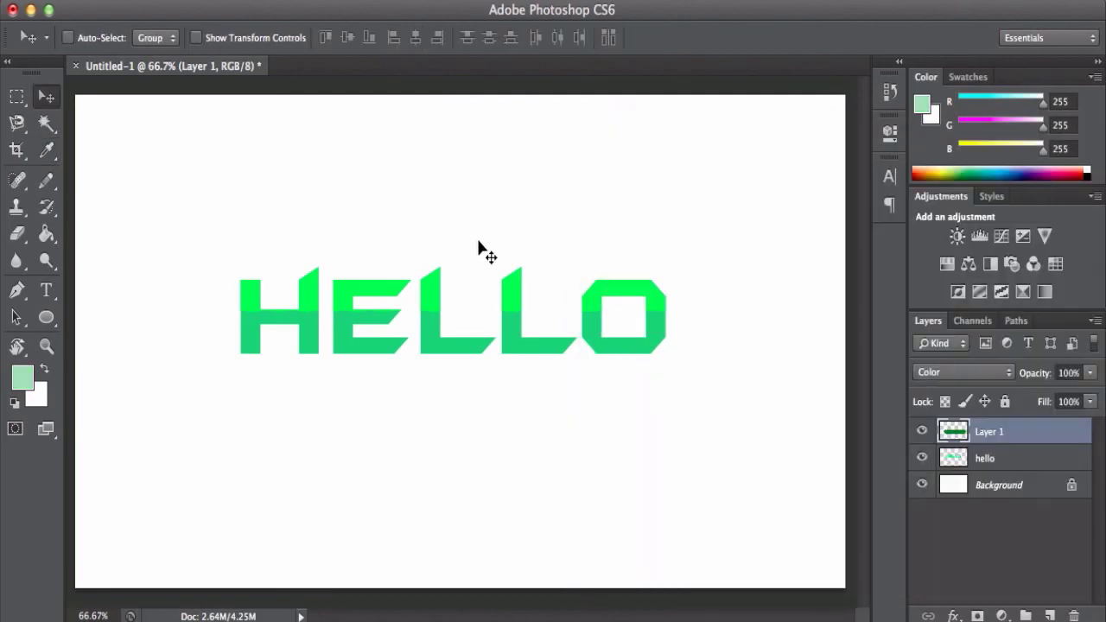
# Recolour Layer 1 pale green, try Divide then keep Color, and position the sage-green shading.
pyautogui.click(17, 180)
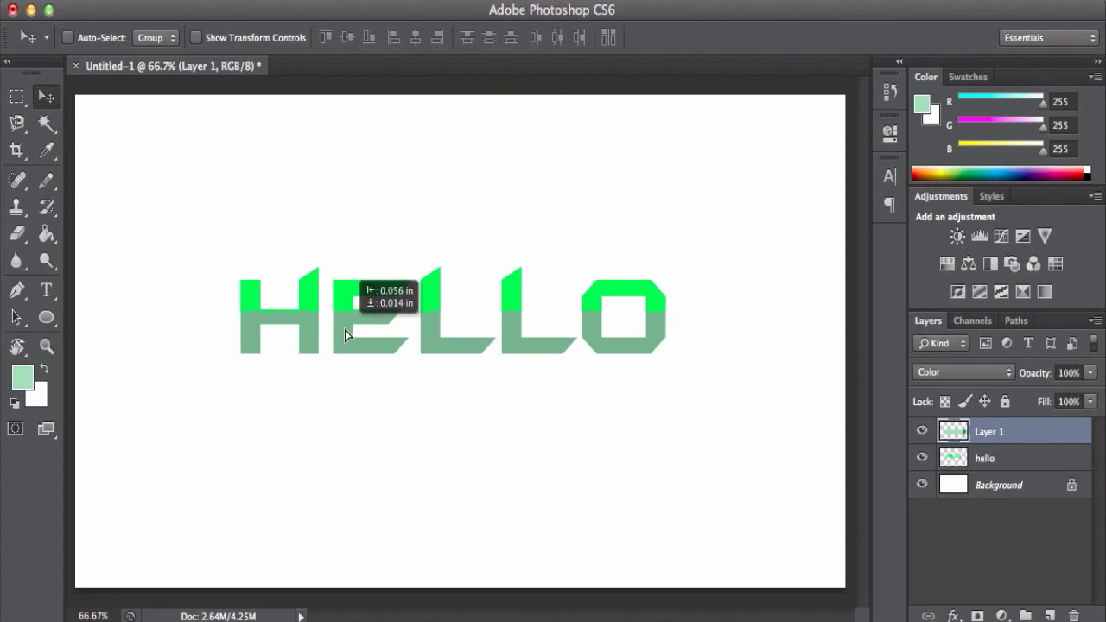
pyautogui.click(960, 372)
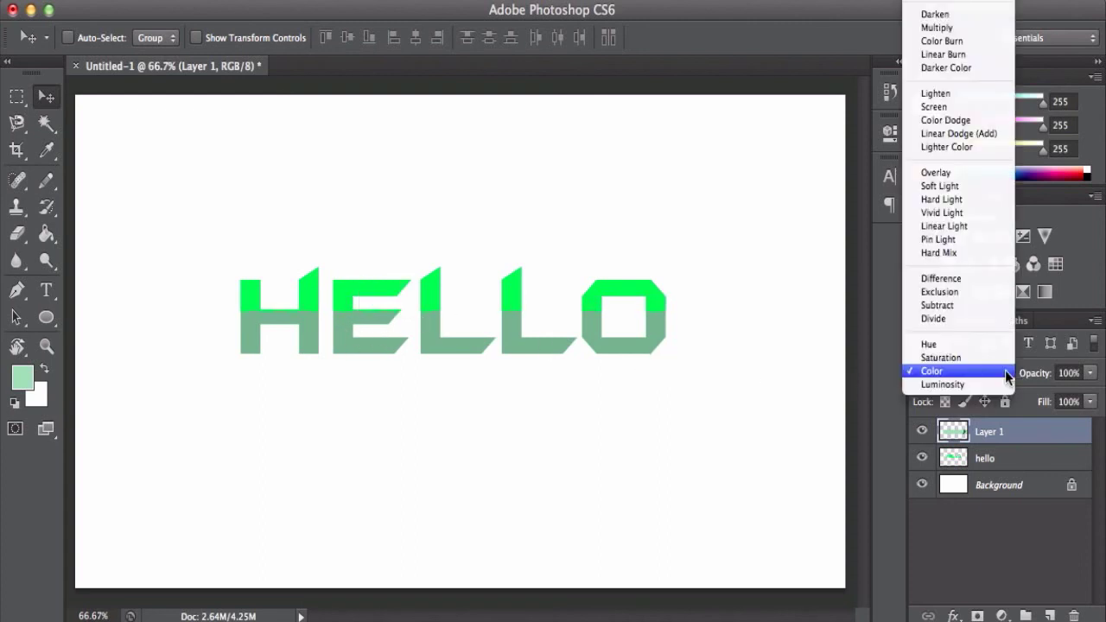
pyautogui.moveTo(967, 335)
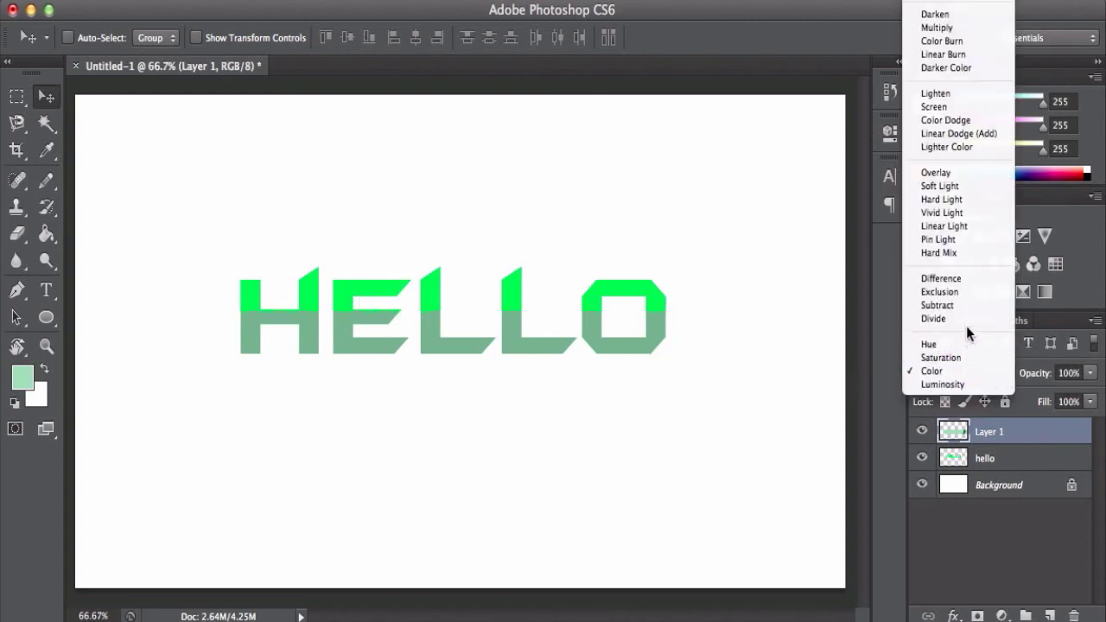
pyautogui.click(933, 318)
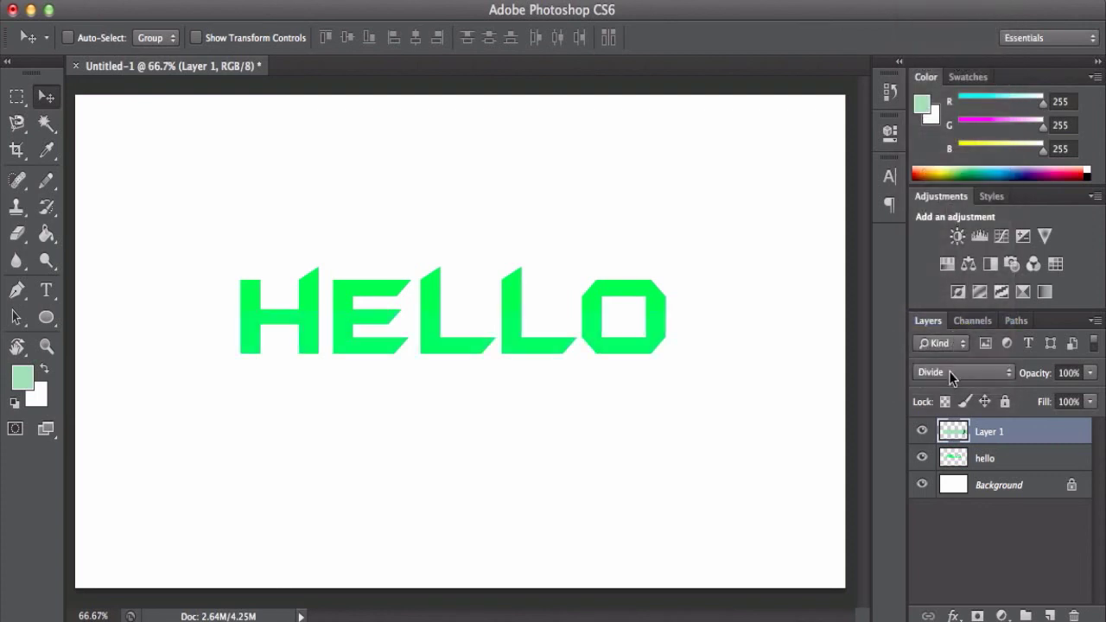
pyautogui.click(961, 371)
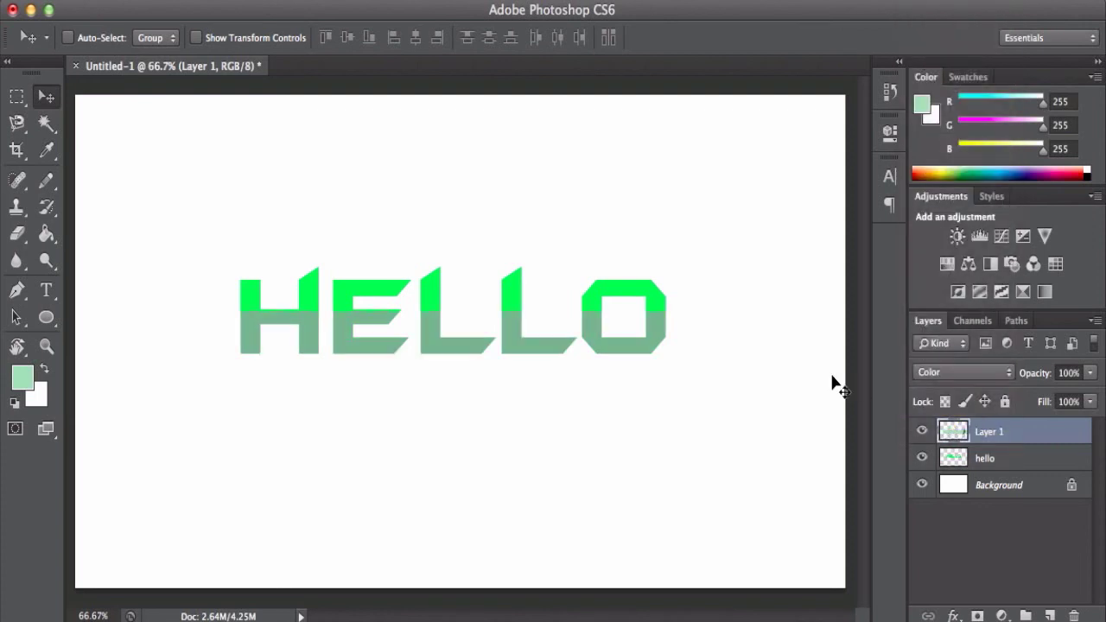
pyautogui.moveTo(832, 384); pyautogui.dragTo(601, 337)
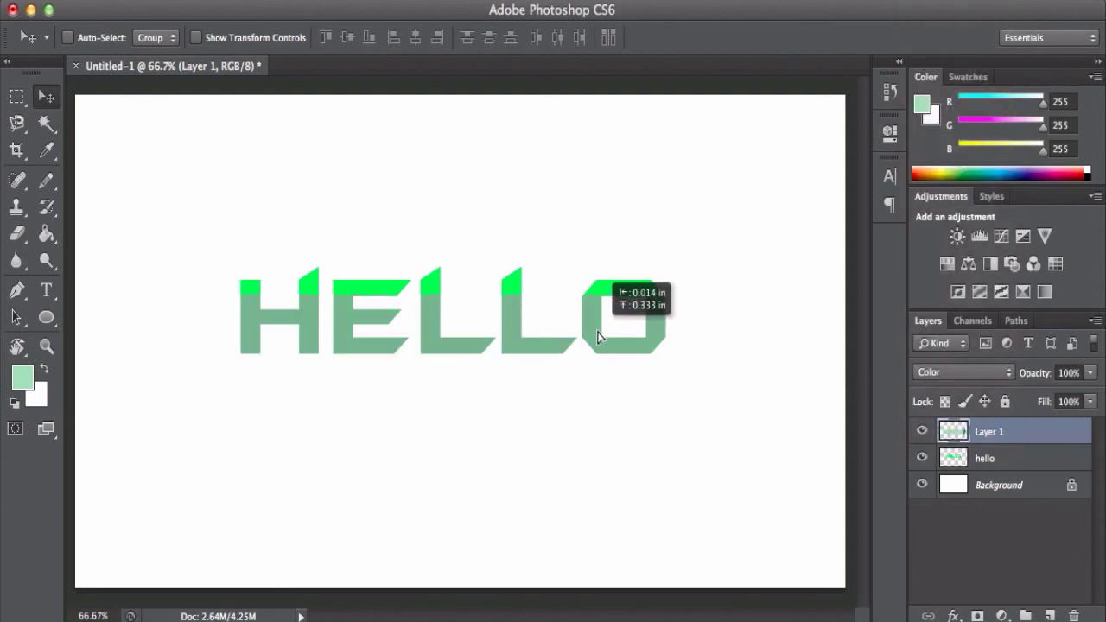